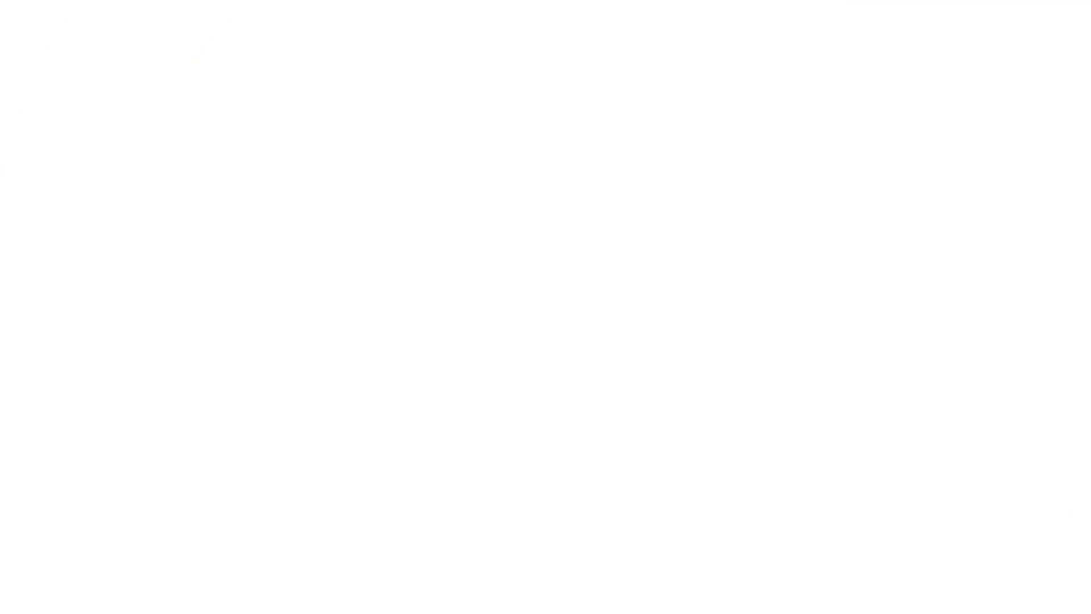
# Show the mixer overview with the channel strips Ch 01 to Ch 20.
pyautogui.click(304, 450)
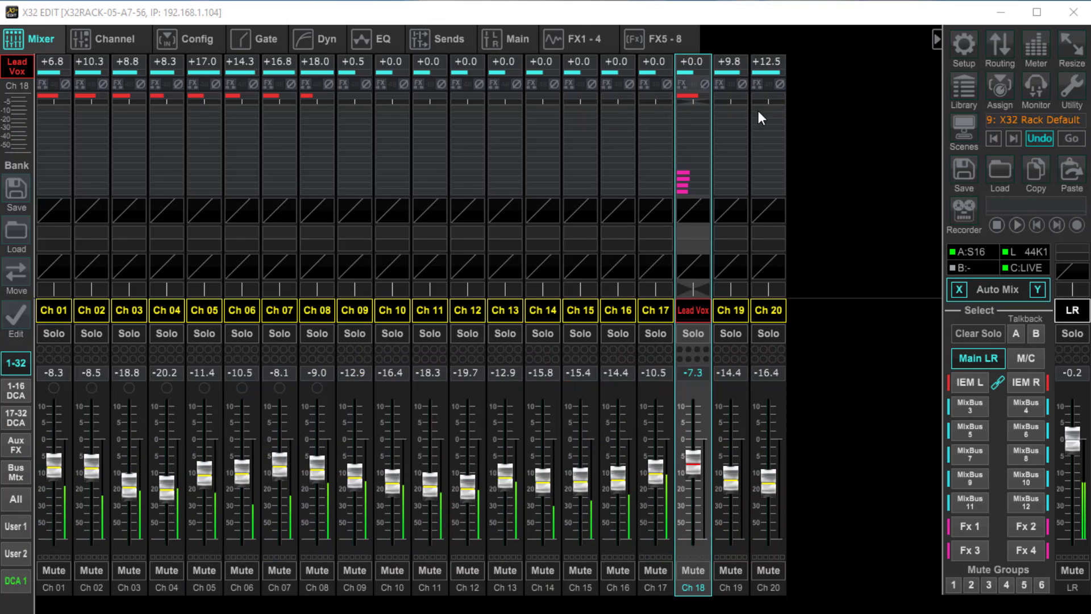
# Open the FX 1–4 rack with Vintage Room, Hall Reverb, Stereo Delay and Stereo Chorus on buses 13–16.
pyautogui.click(580, 38)
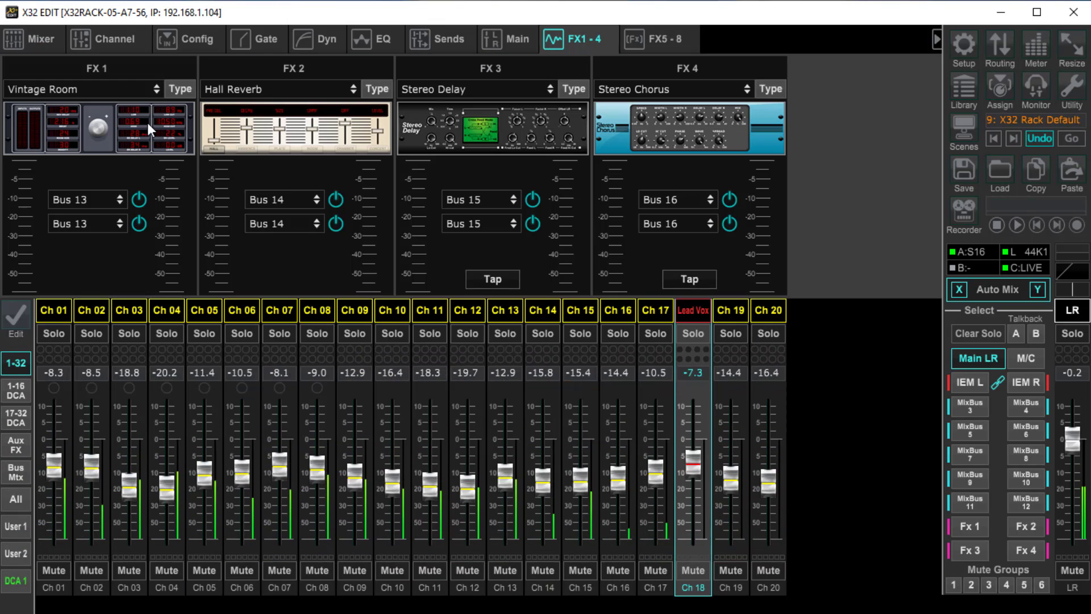
pyautogui.moveTo(651, 136)
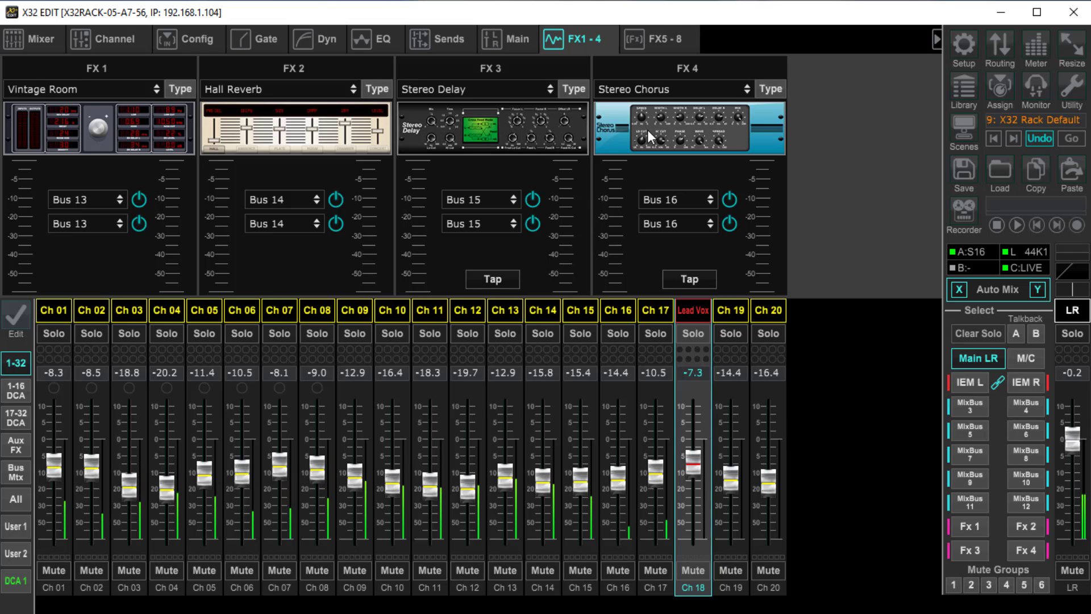
pyautogui.moveTo(710, 136)
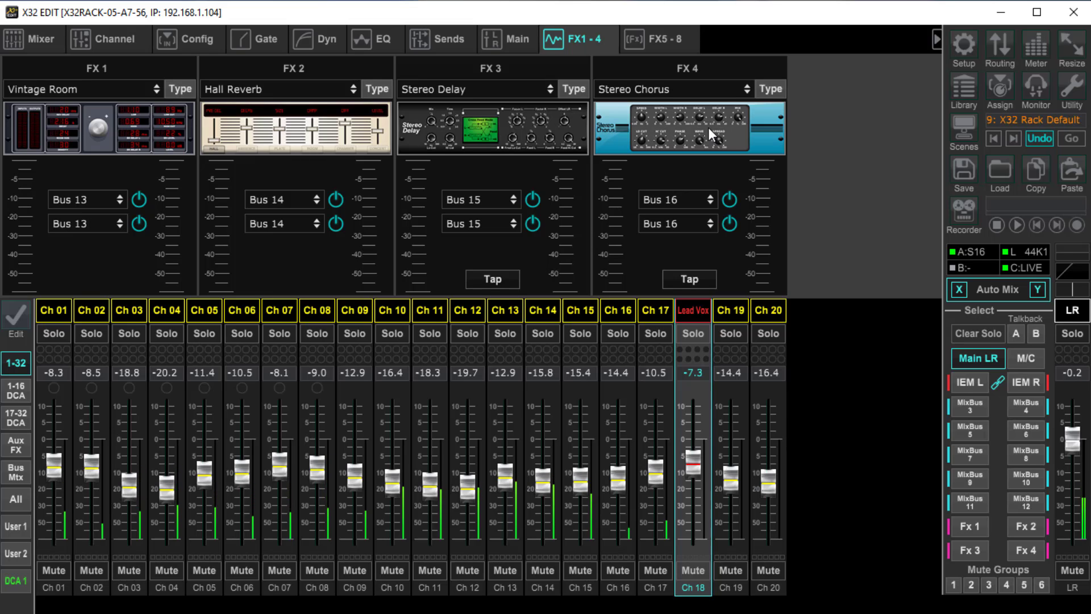
pyautogui.moveTo(619, 140)
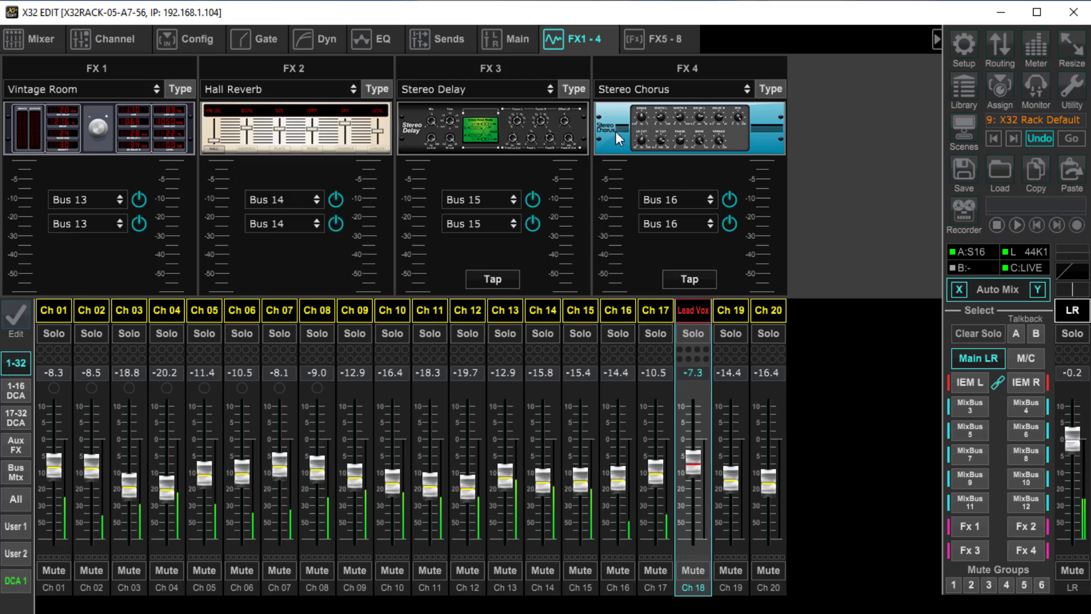
pyautogui.moveTo(662, 48)
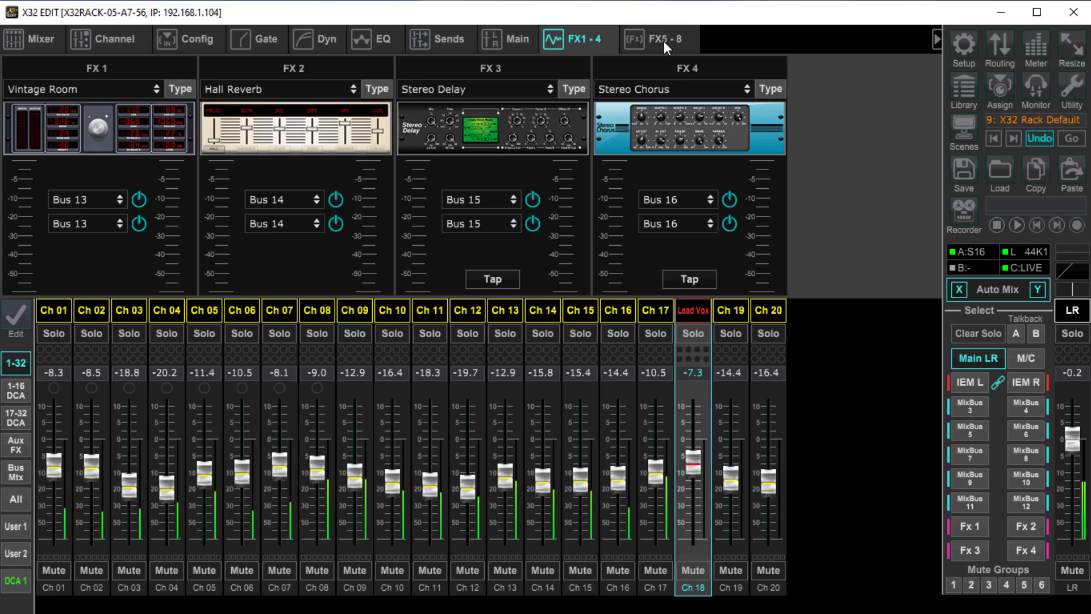
pyautogui.moveTo(620, 136)
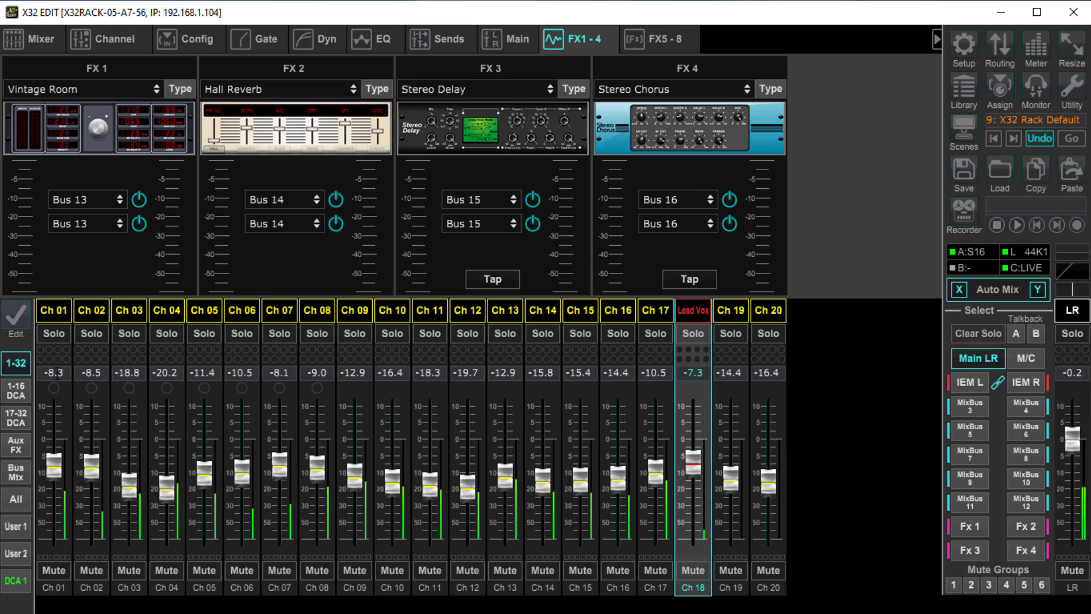
pyautogui.moveTo(51, 320)
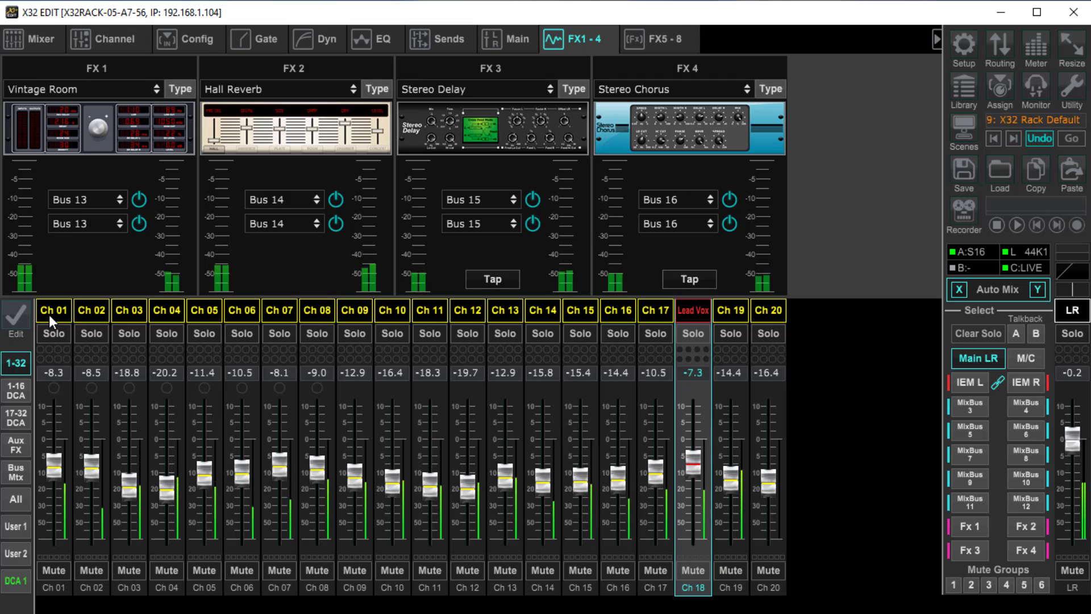
pyautogui.moveTo(254, 262)
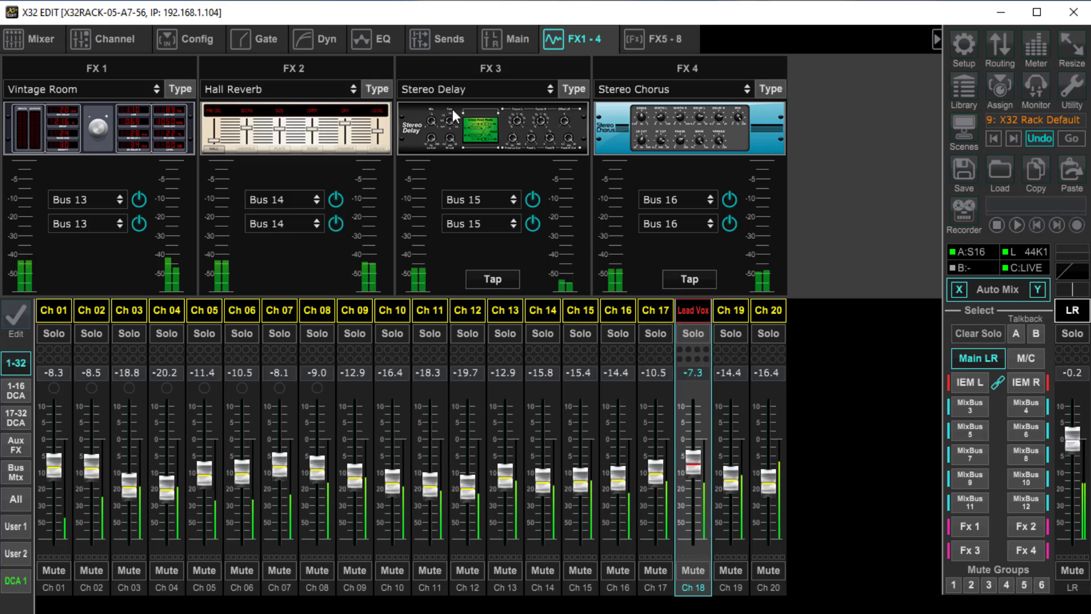
# Raise Ch 18 Lead Vox's Fx 4 (Bus 16) send from -23.0 to -7.5 dB.
pyautogui.click(440, 39)
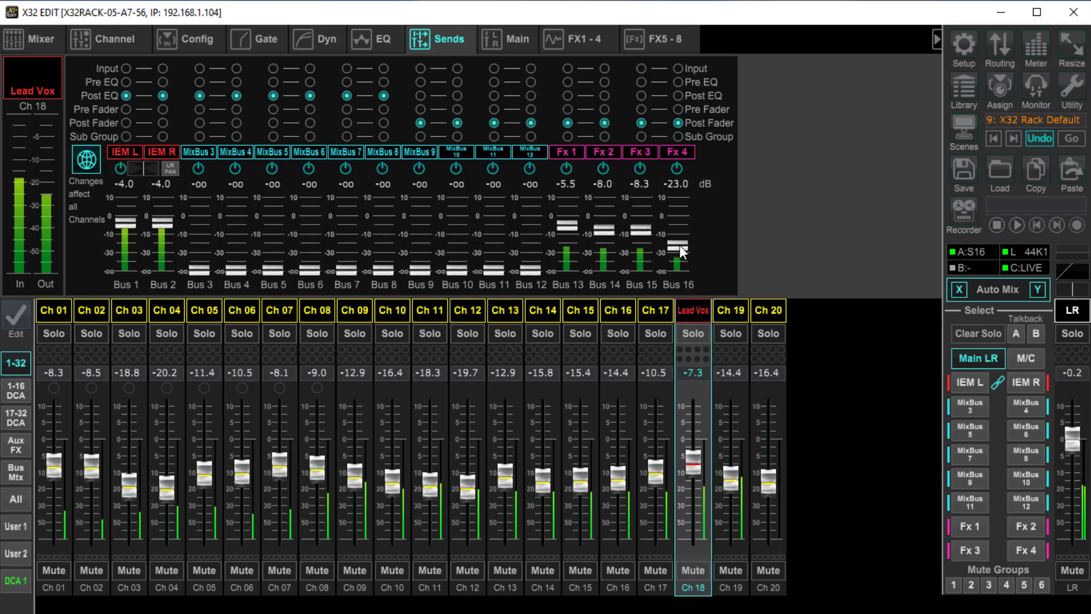
pyautogui.moveTo(678, 250); pyautogui.dragTo(641, 233)
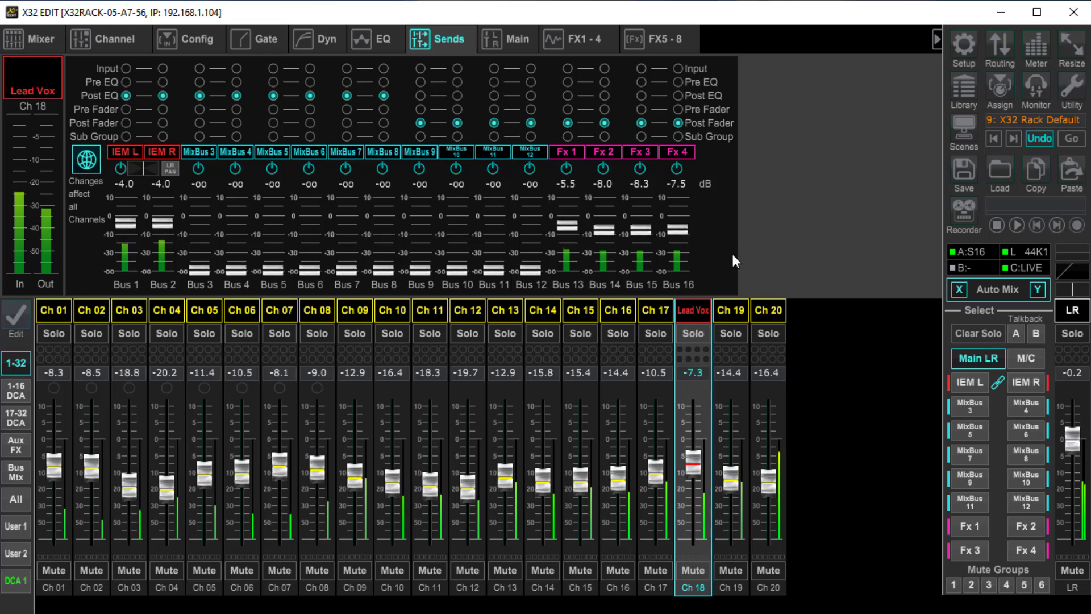
pyautogui.moveTo(583, 368)
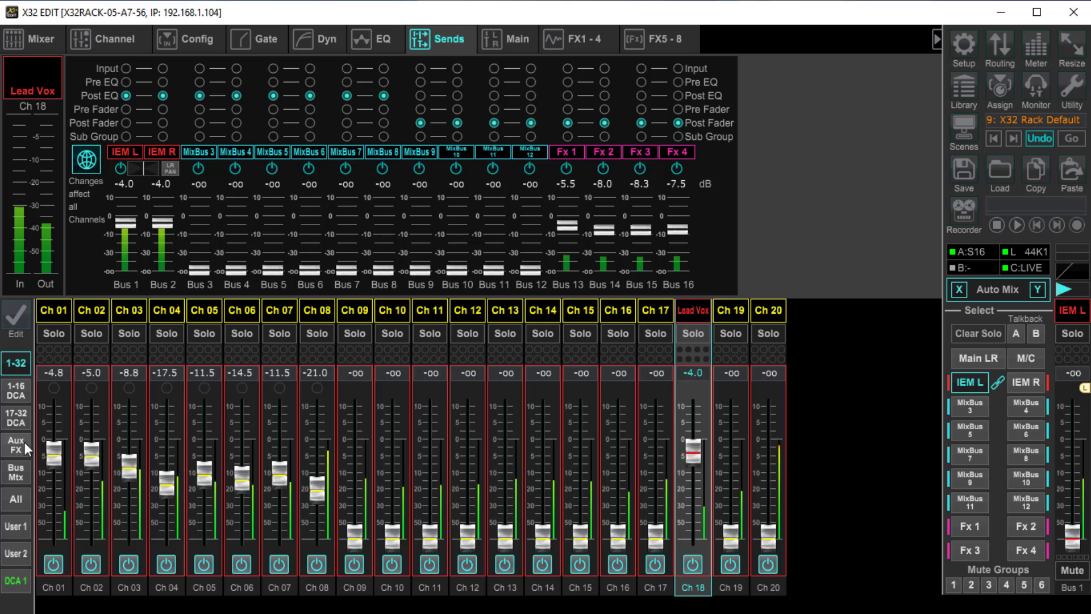
# Switch to the Aux/FX layer and inspect the Fx 4 and Fx 1 bus sends.
pyautogui.click(16, 444)
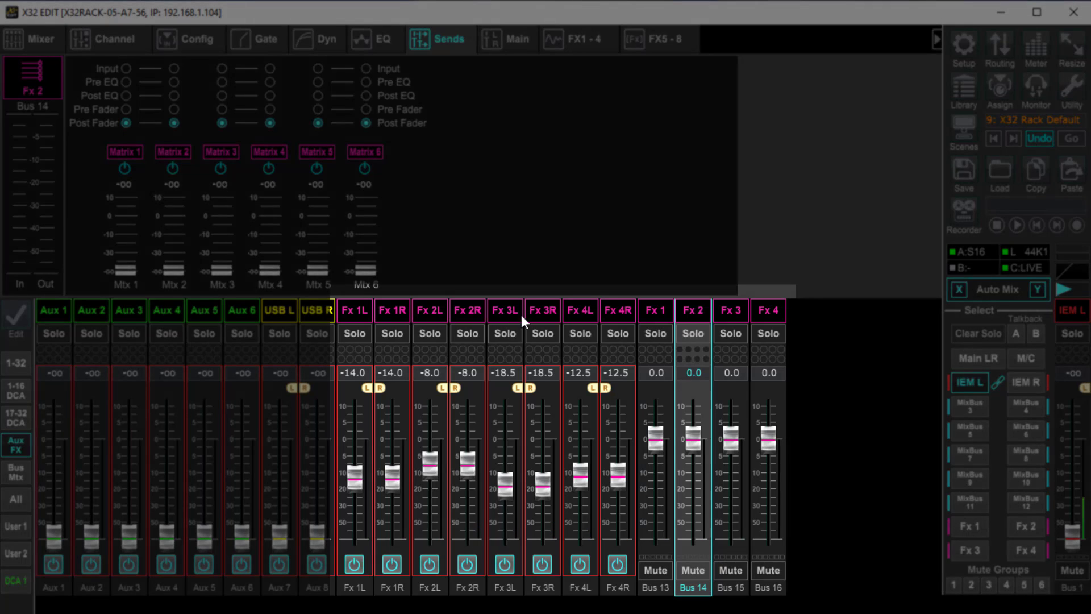
pyautogui.moveTo(580, 320)
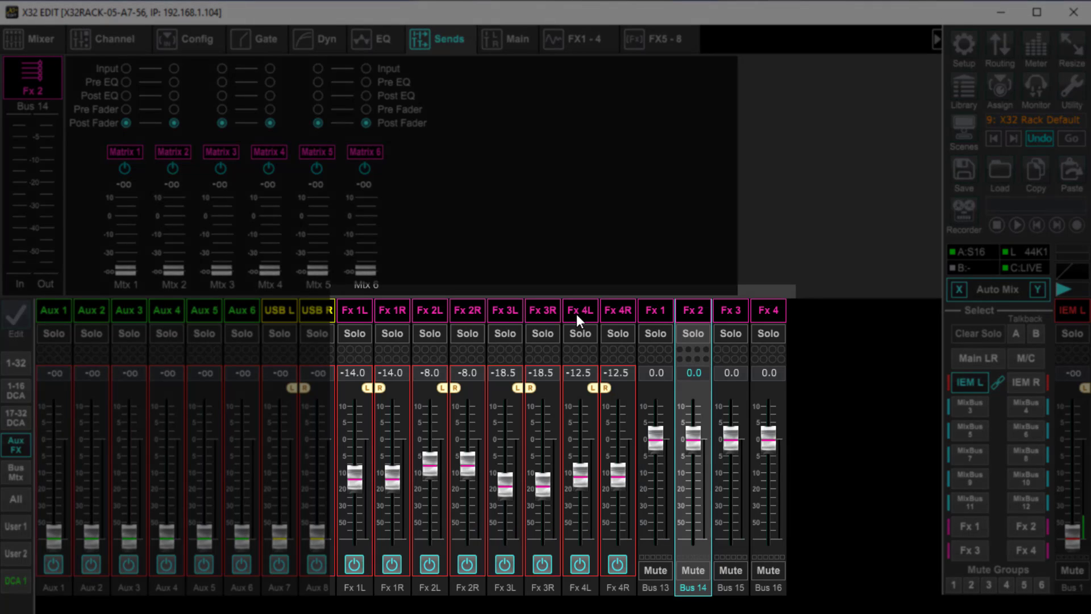
pyautogui.moveTo(658, 318)
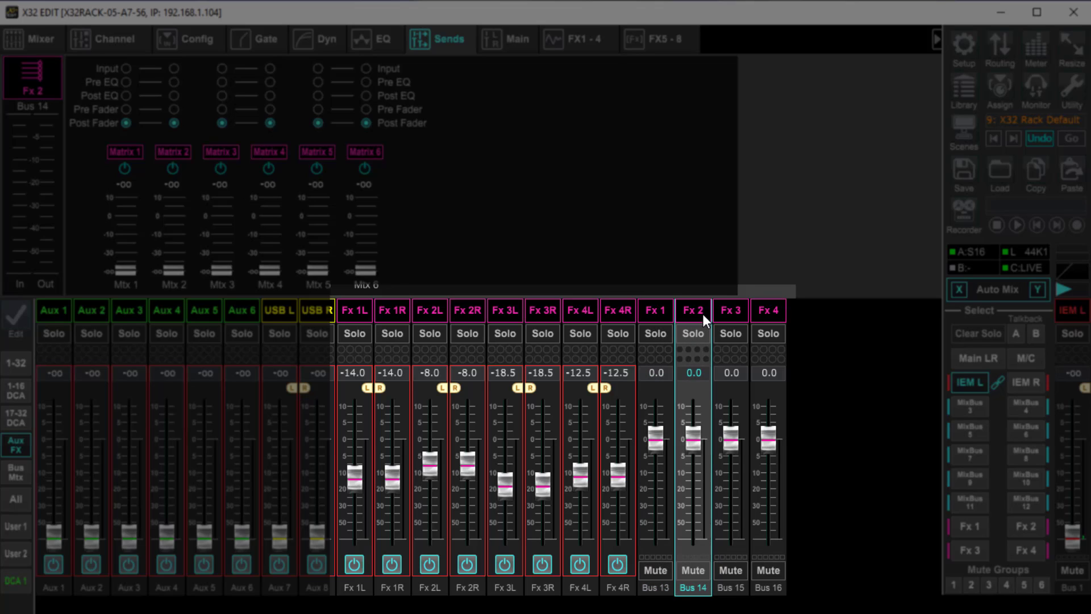
pyautogui.click(769, 310)
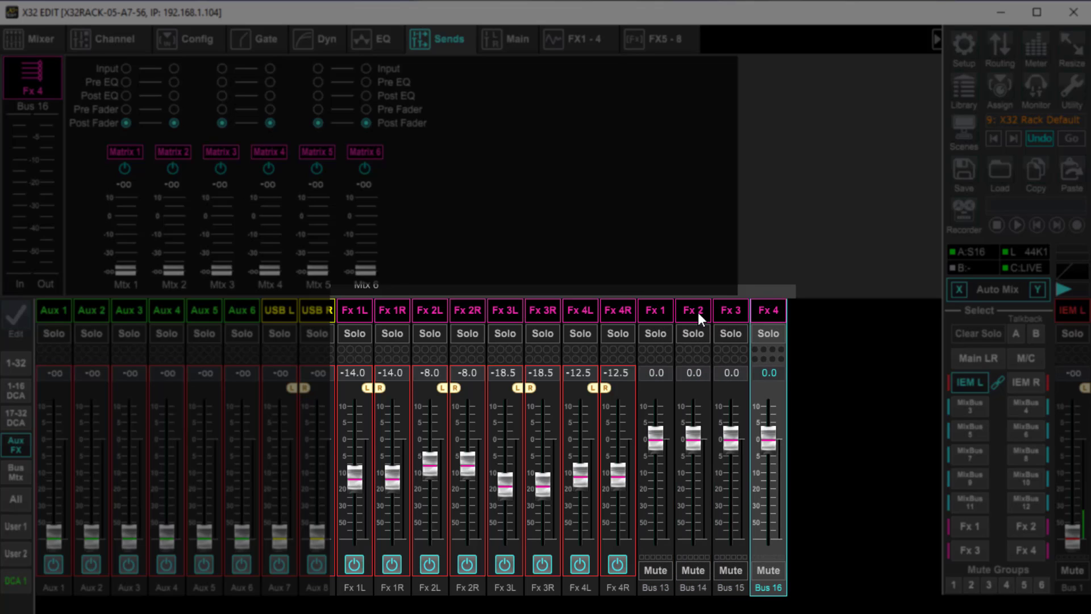
pyautogui.click(655, 311)
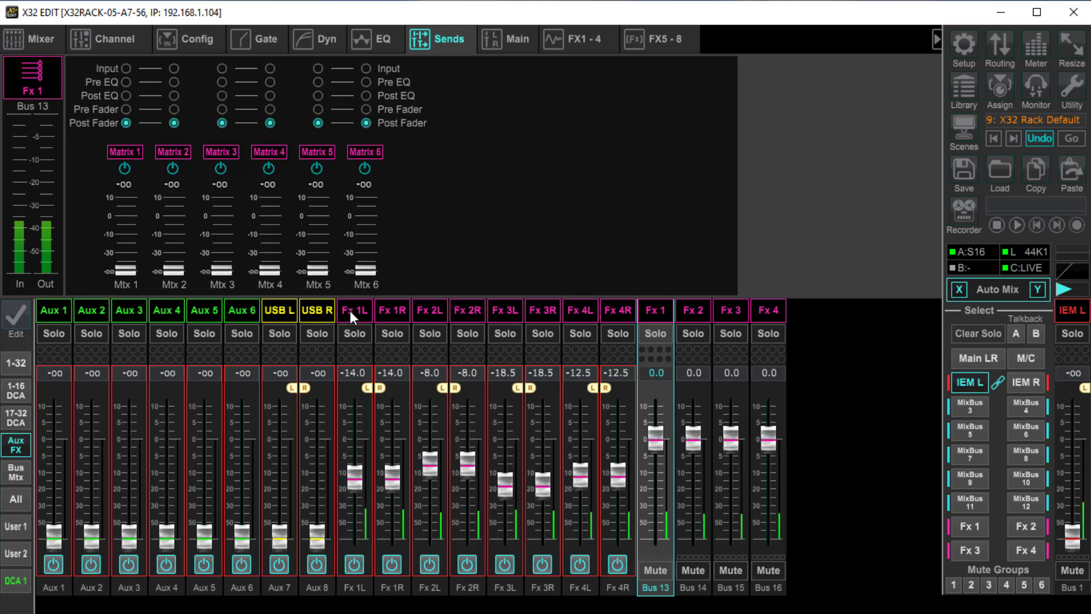
# Show the Fx 1L return's sends and switch the faders back to the Main LR mix.
pyautogui.click(354, 310)
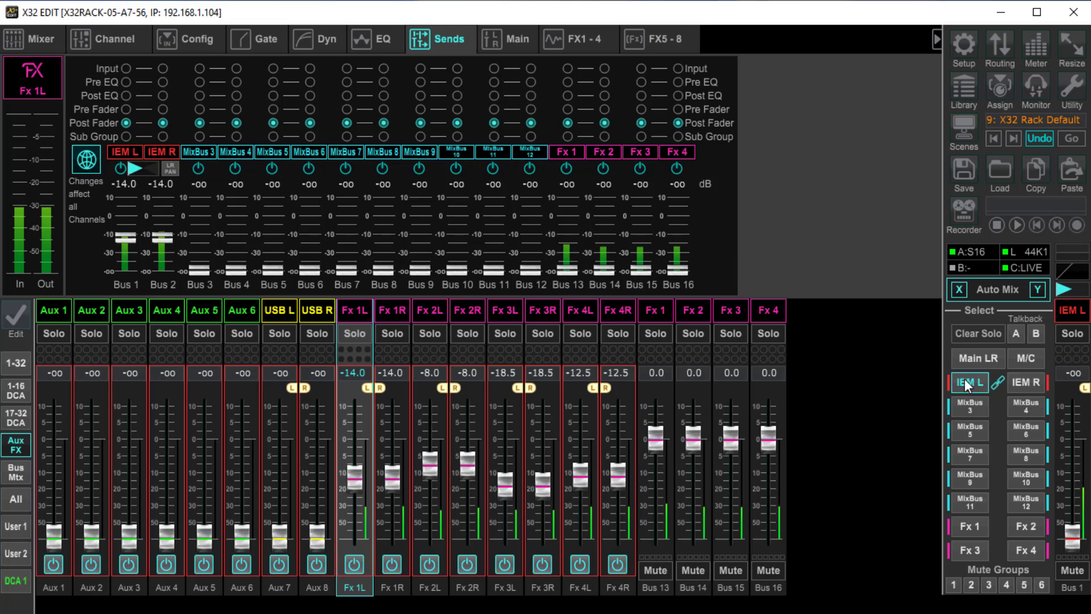
pyautogui.click(978, 358)
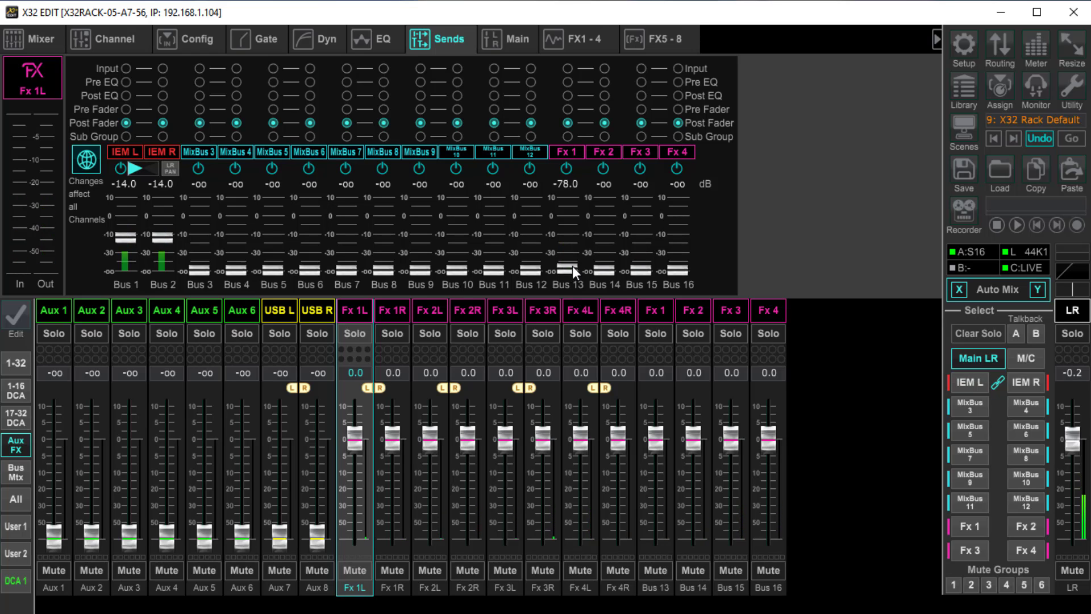
# Push Fx 1L's Bus 13 send briefly to -5.3 dB, then pull it back to -oo.
pyautogui.moveTo(571, 272); pyautogui.dragTo(571, 247)
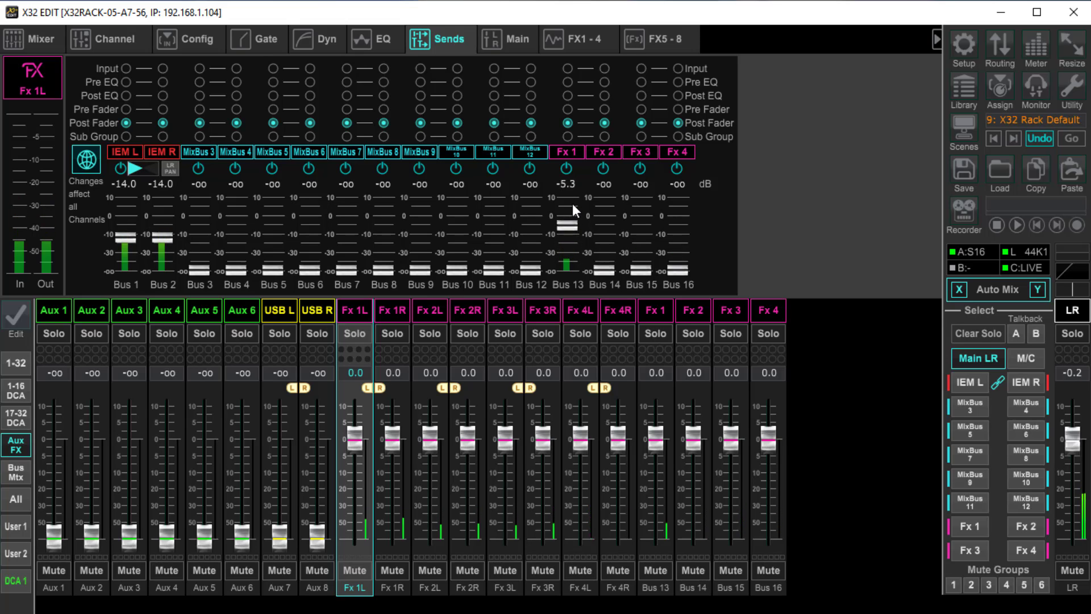
pyautogui.moveTo(567, 212); pyautogui.dragTo(566, 228)
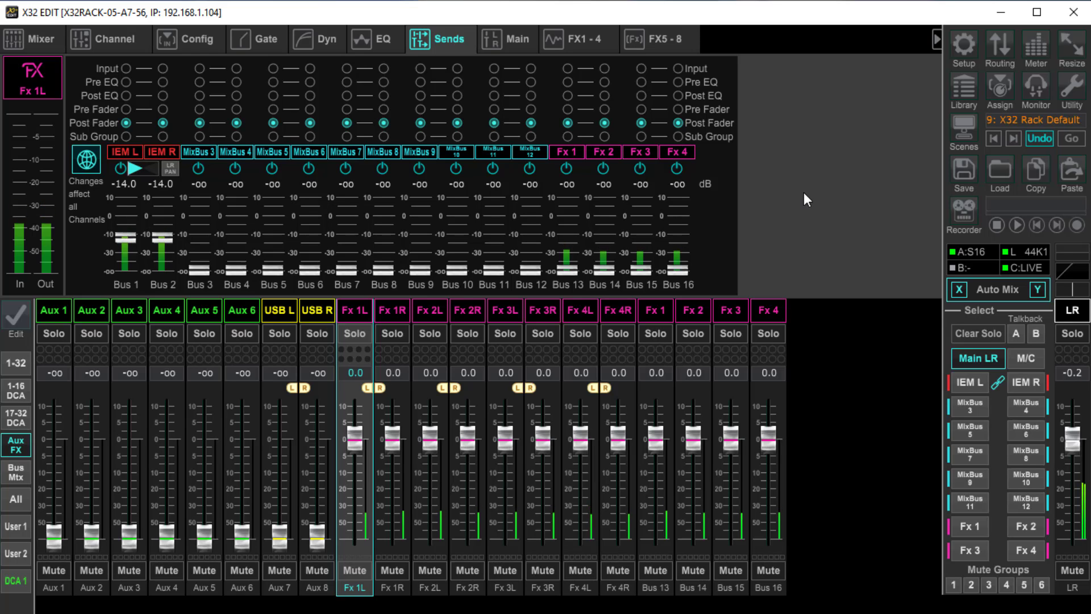
pyautogui.moveTo(572, 268)
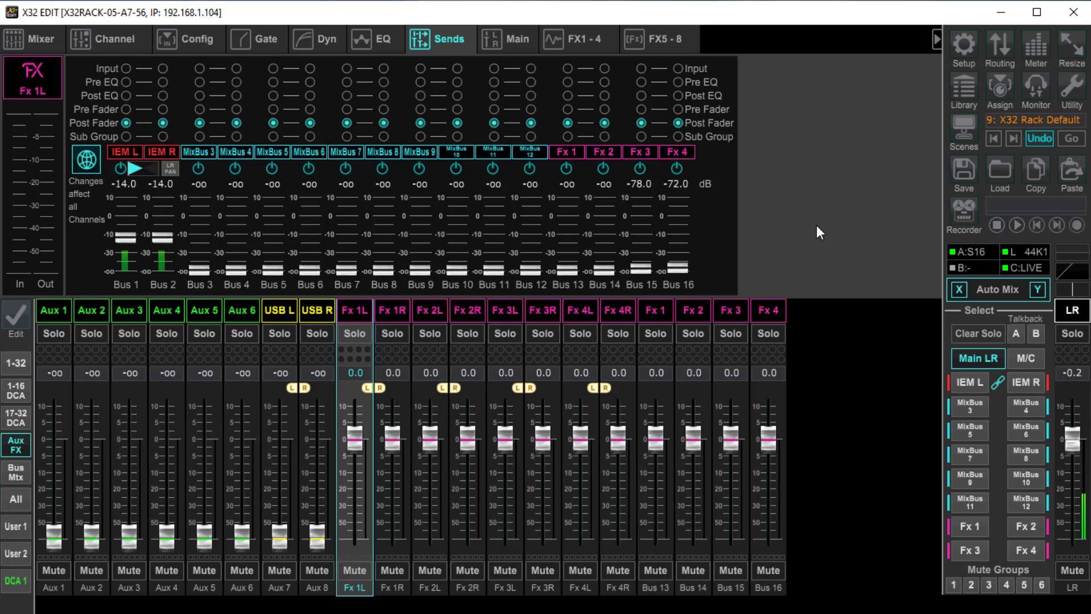
pyautogui.moveTo(361, 313)
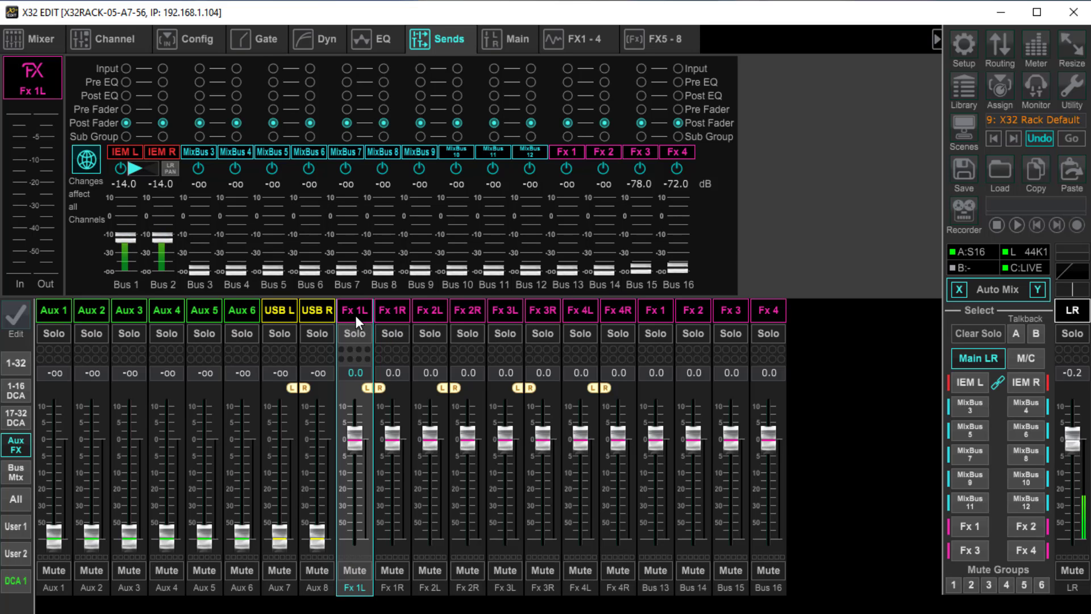
pyautogui.moveTo(394, 320)
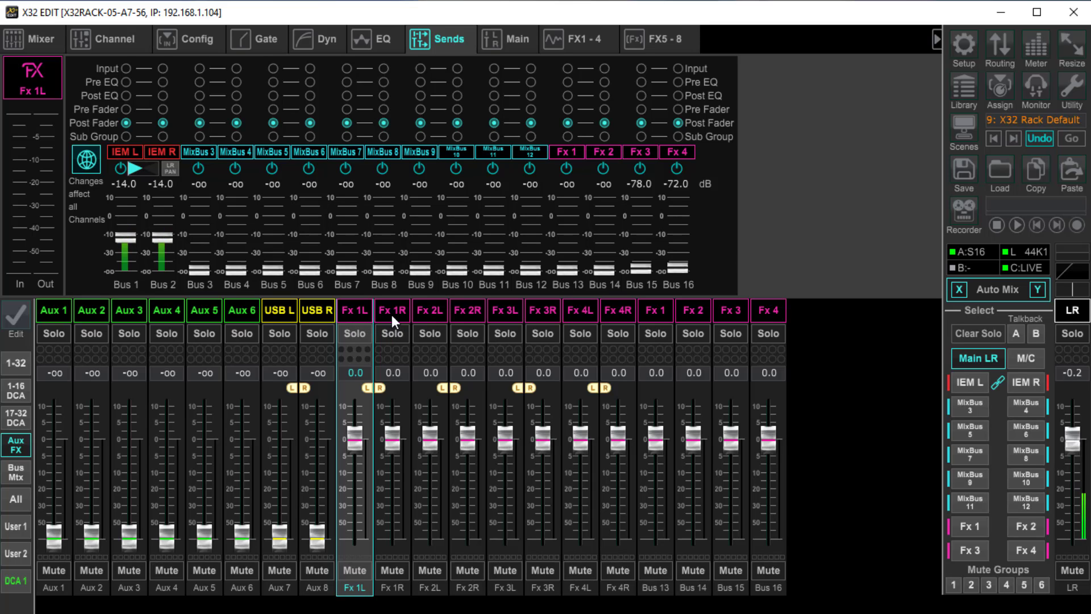
pyautogui.moveTo(609, 280)
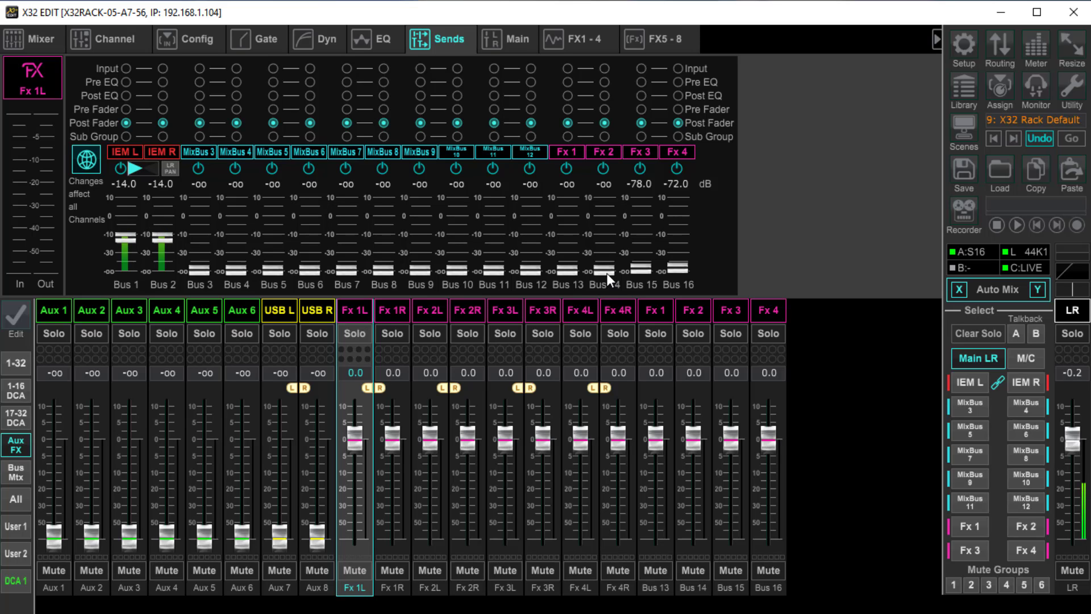
# Select Fx 2L, push its Bus 14 send up and back down, then show Fx 3L's sends.
pyautogui.click(430, 310)
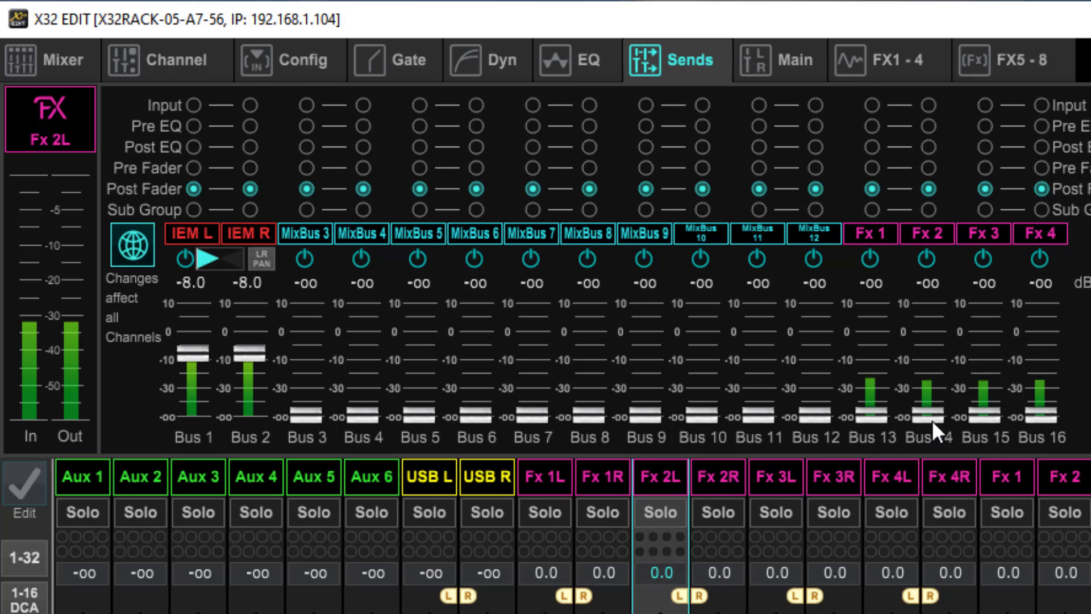
pyautogui.moveTo(926, 414); pyautogui.dragTo(926, 369)
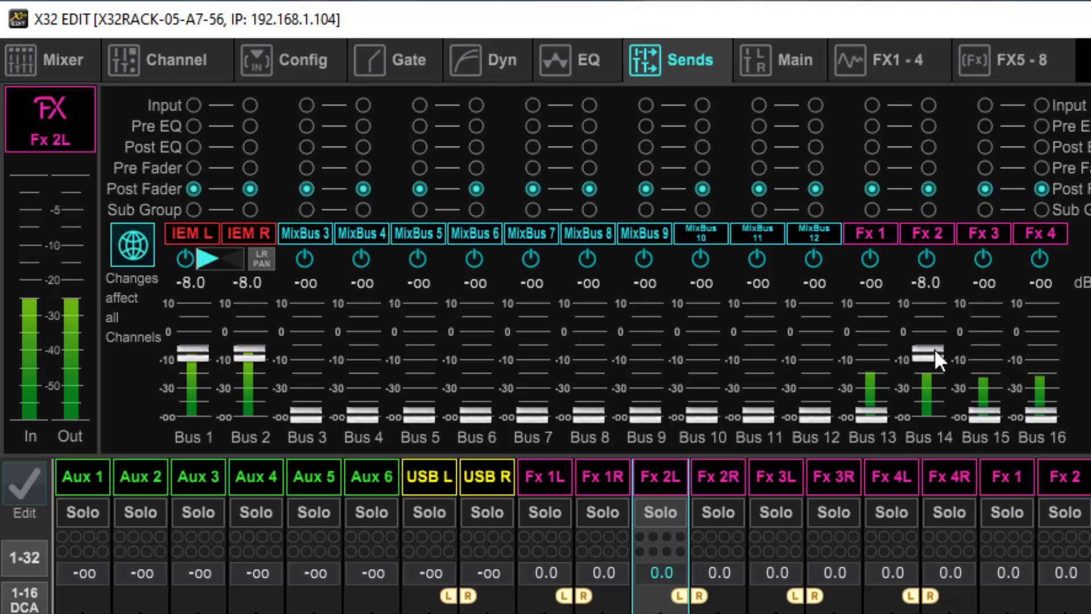
pyautogui.moveTo(926, 354); pyautogui.dragTo(926, 348)
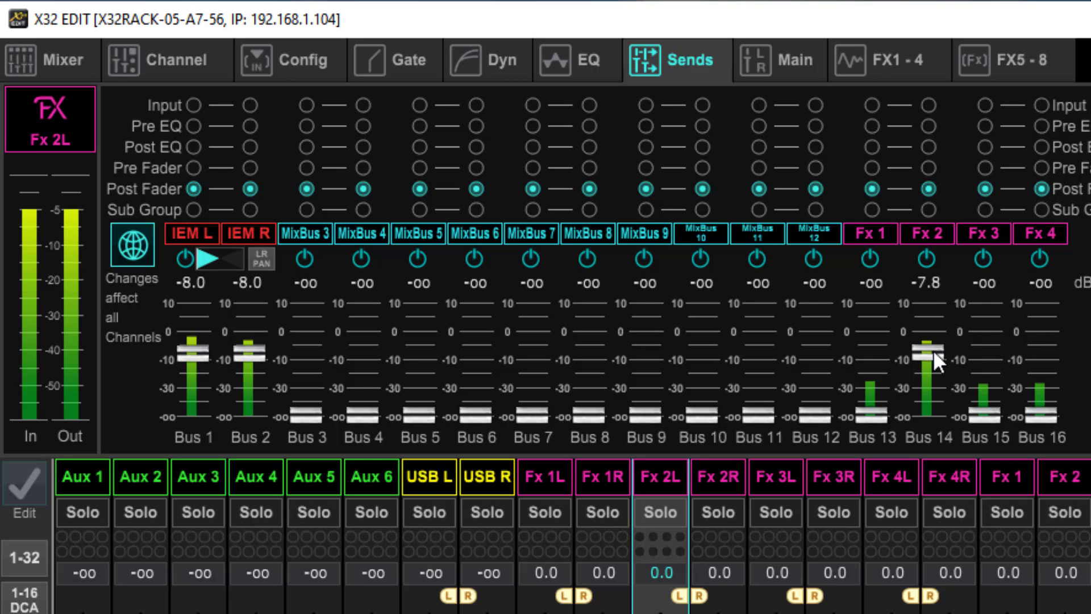
pyautogui.moveTo(936, 357); pyautogui.dragTo(936, 378)
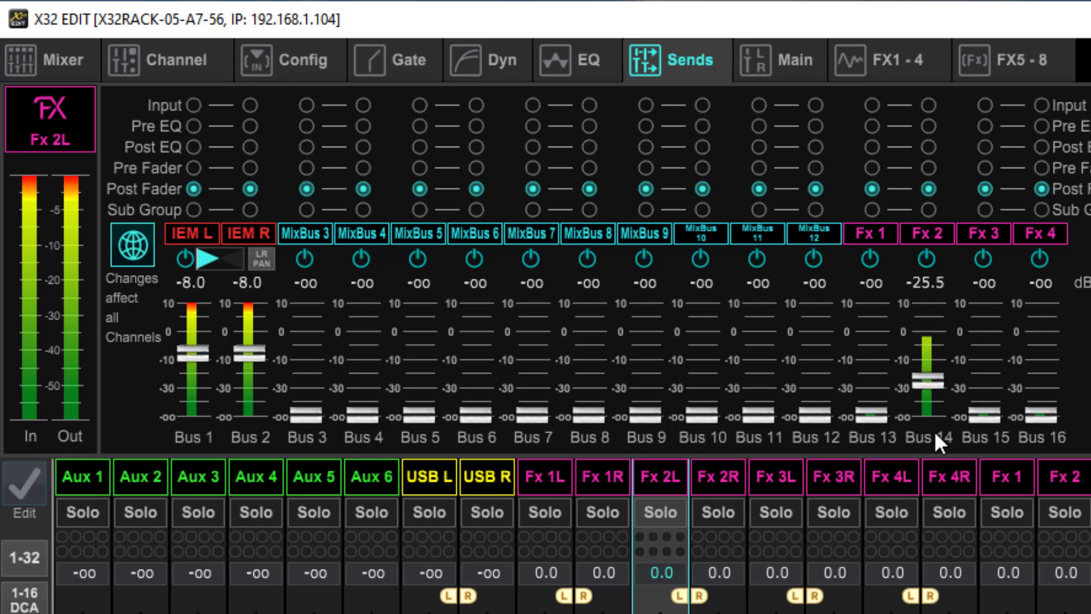
pyautogui.click(776, 477)
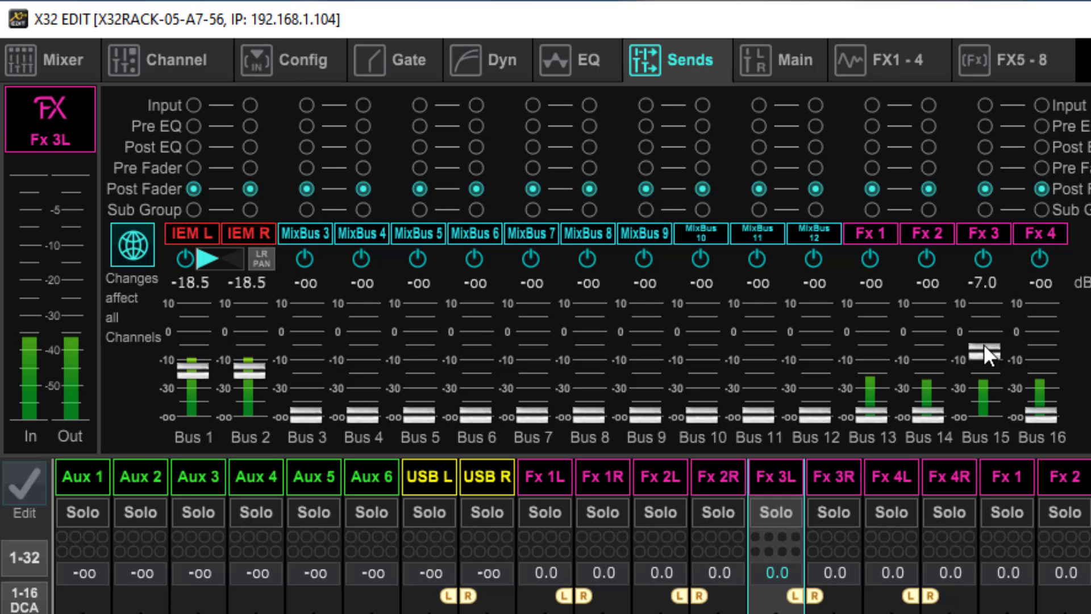
# Pull Fx 3L's Bus 15 send to its own Fx 3 bus down.
pyautogui.moveTo(984, 351); pyautogui.dragTo(984, 328)
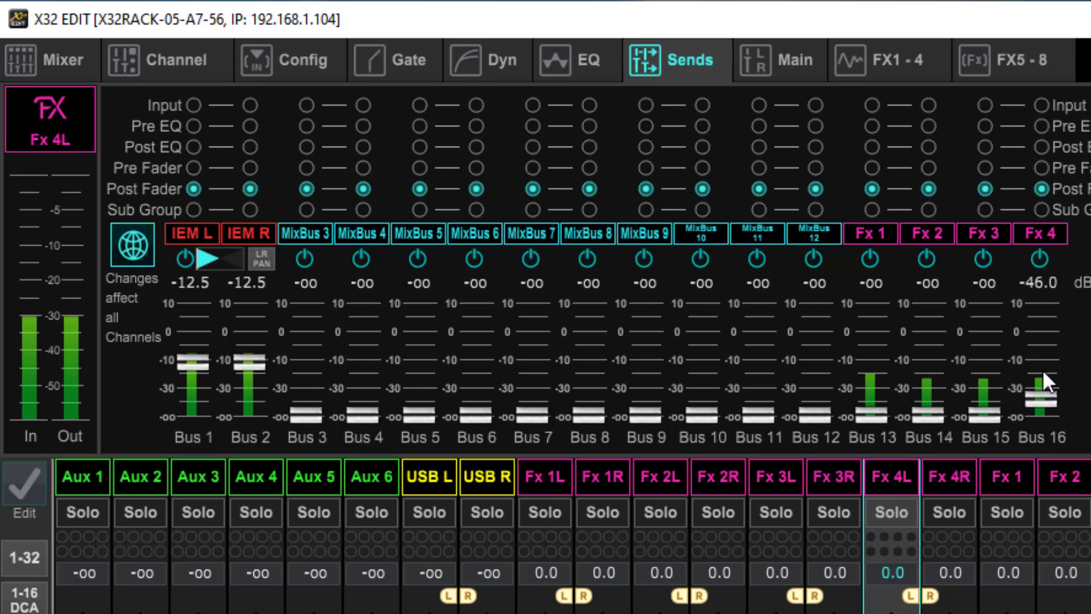
# Push Fx 4L's Bus 16 send through -7 to about -3 dB, then lower it to -29.5 dB.
pyautogui.moveTo(1036, 400); pyautogui.dragTo(1037, 363)
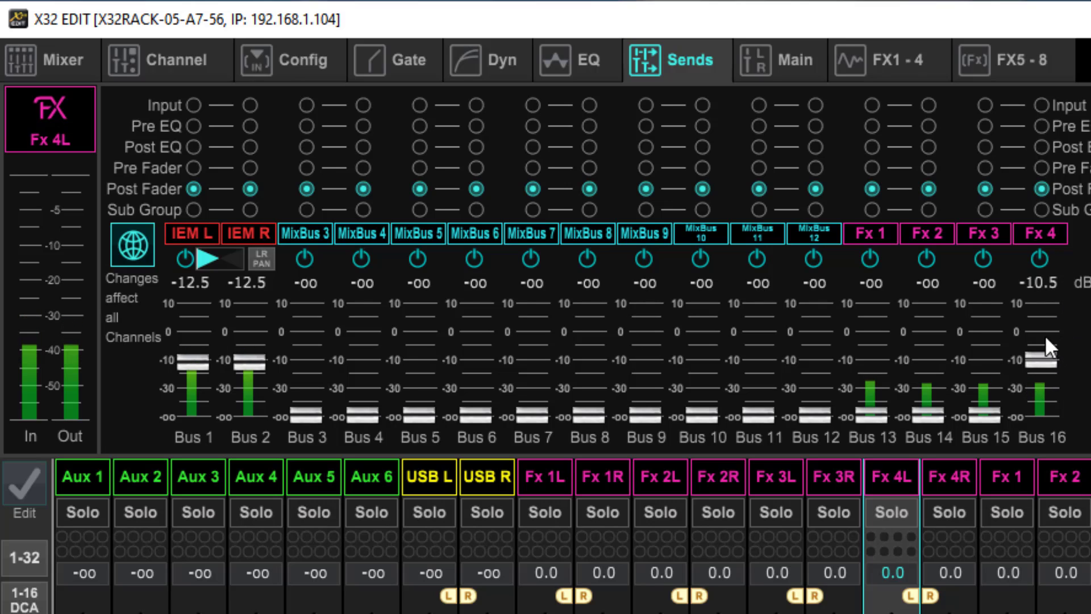
pyautogui.moveTo(1041, 366); pyautogui.dragTo(1042, 351)
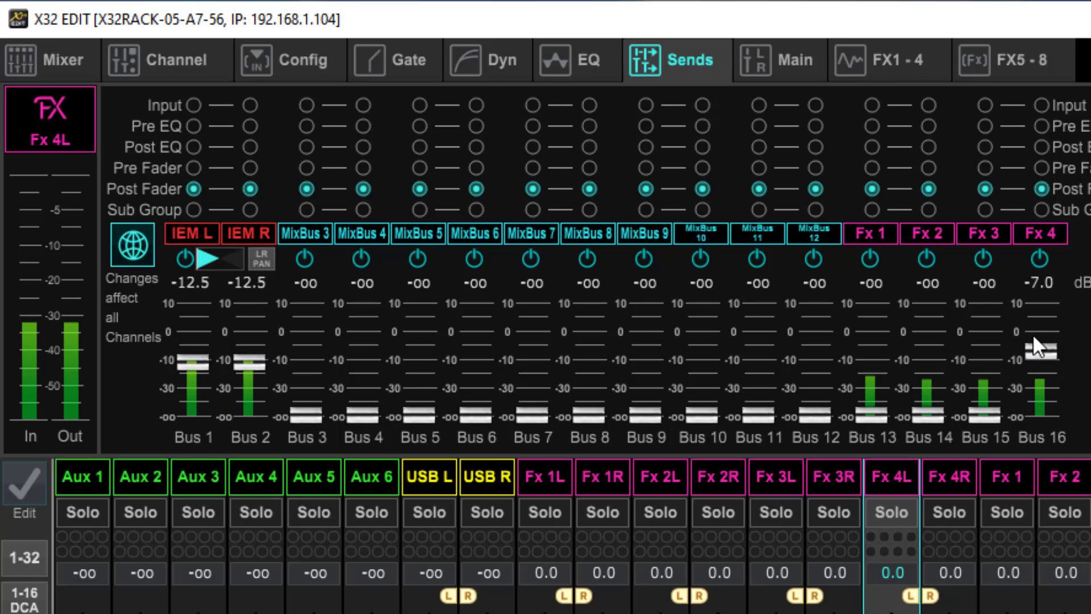
pyautogui.moveTo(1039, 352); pyautogui.dragTo(1038, 327)
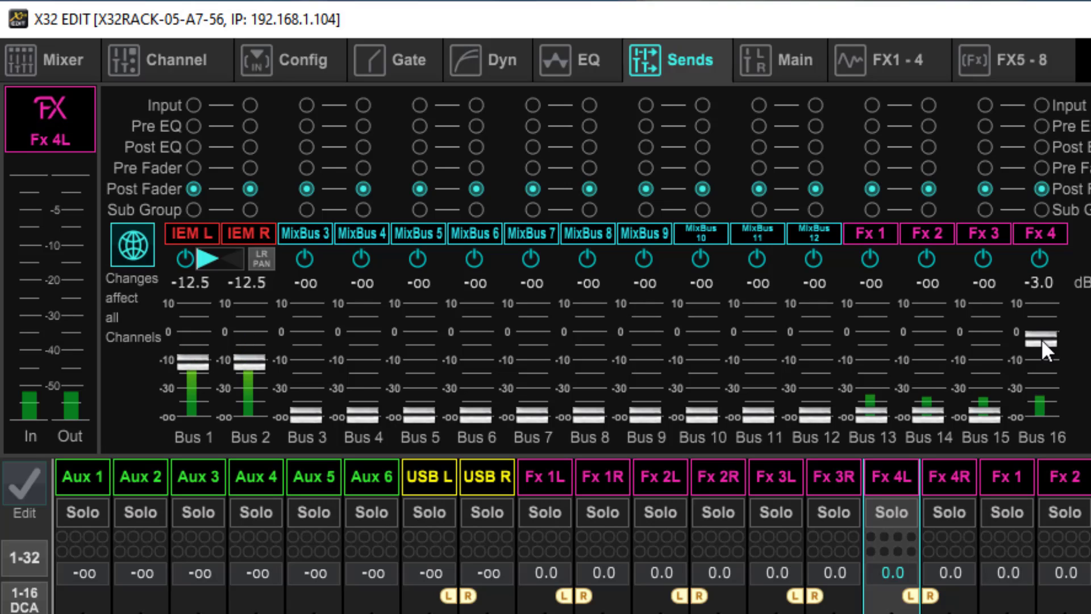
pyautogui.moveTo(1037, 341); pyautogui.dragTo(1037, 327)
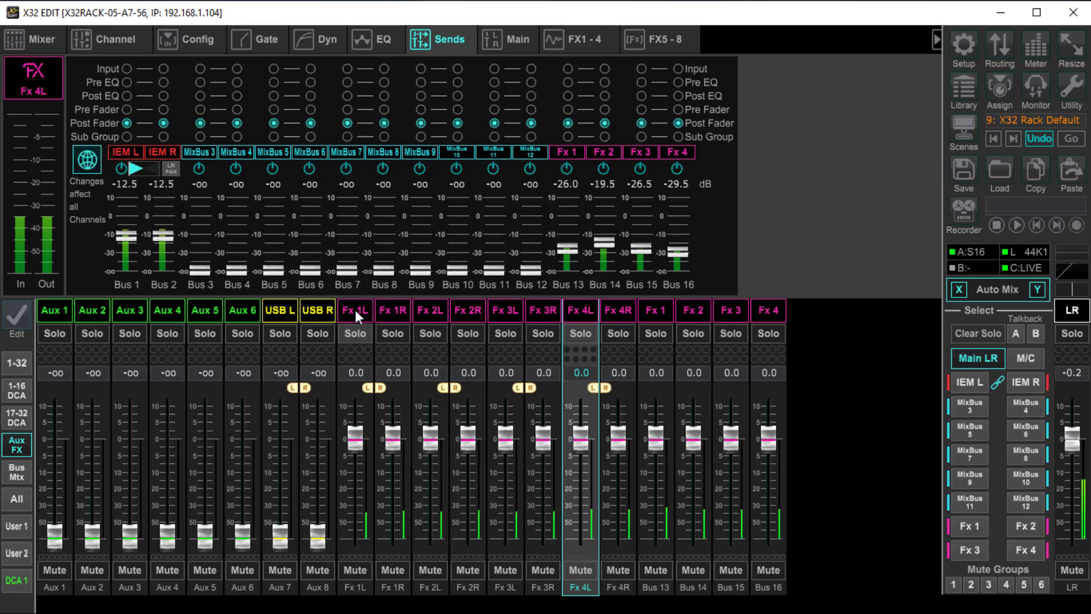
# Check the Fx 1L, Fx 3L and Fx 4L sends, ending on Fx 1L (-27.5, -25.0, -29.0, -23.0 dB).
pyautogui.click(355, 310)
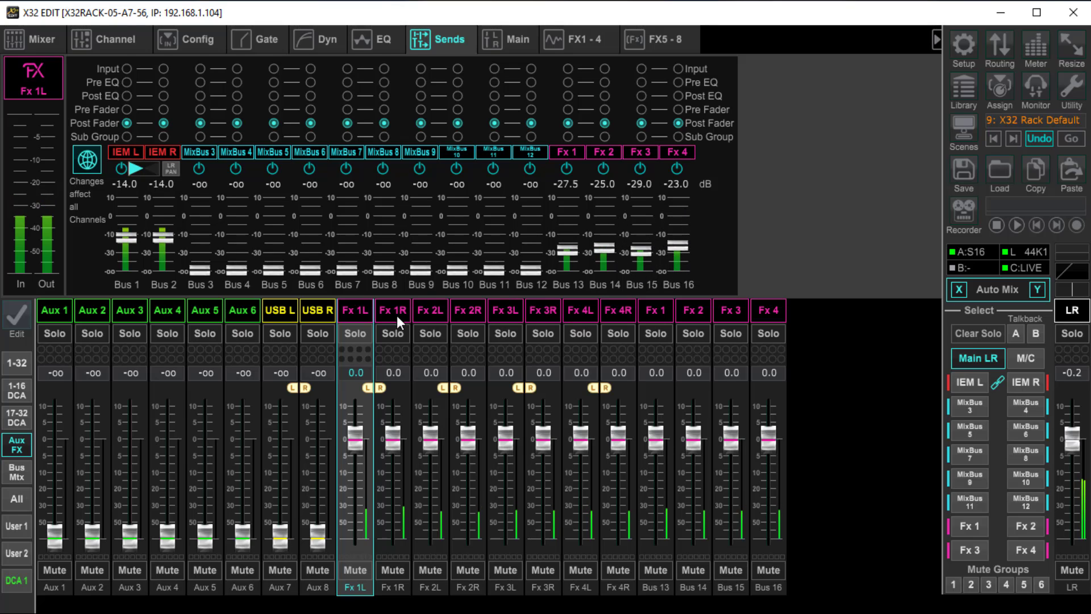
pyautogui.click(506, 310)
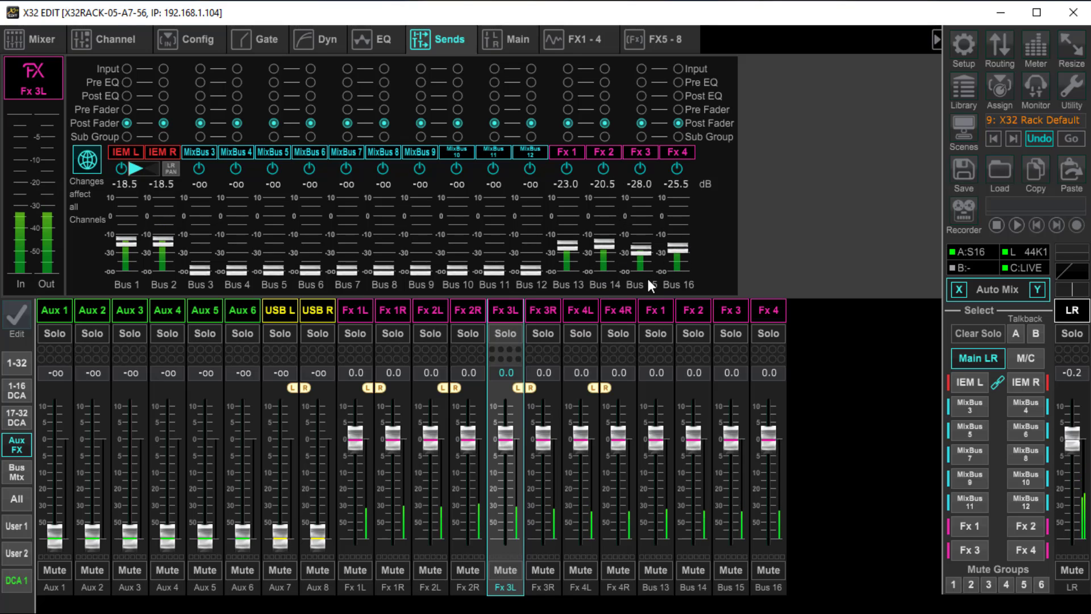
pyautogui.click(580, 310)
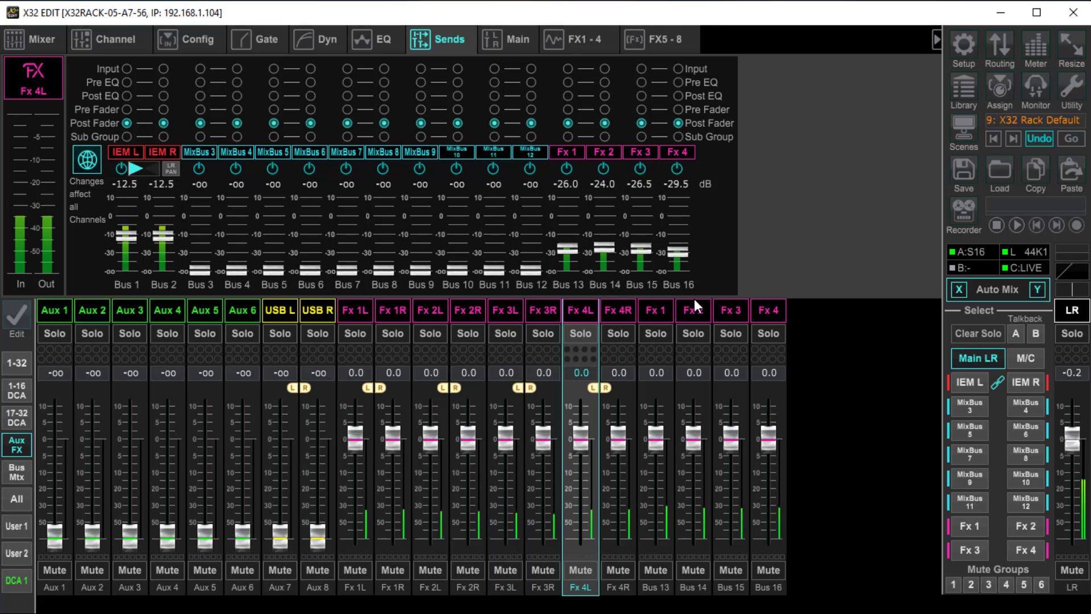
pyautogui.moveTo(769, 237)
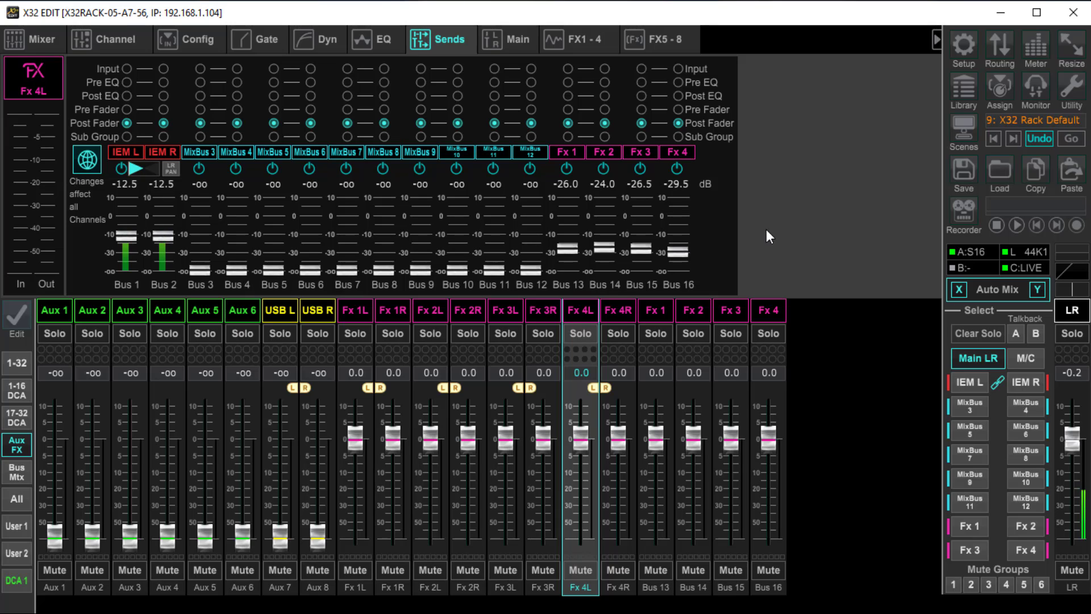
pyautogui.click(354, 310)
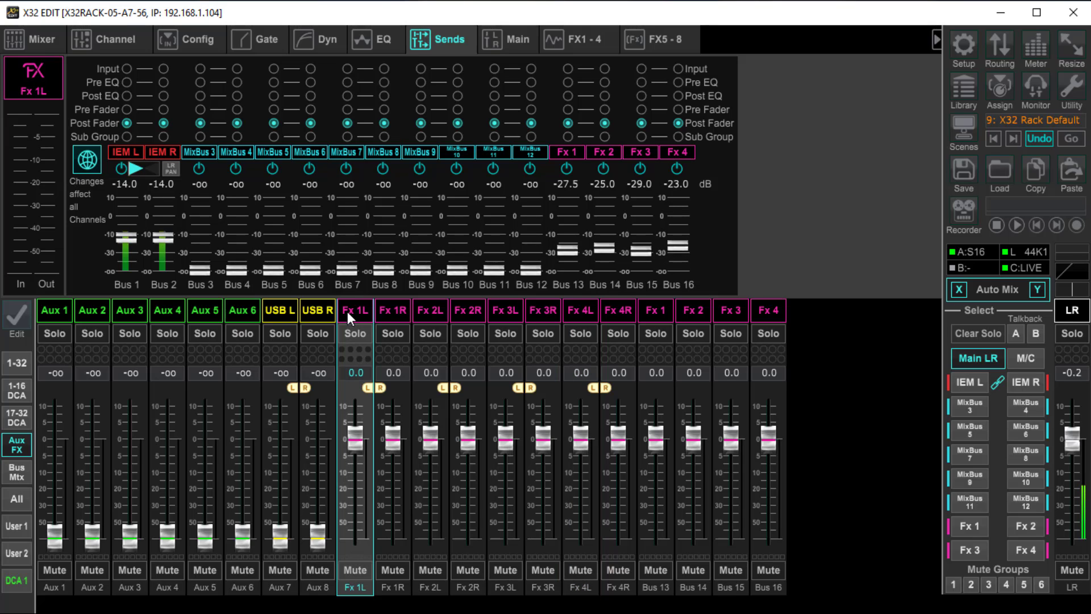
pyautogui.moveTo(855, 253)
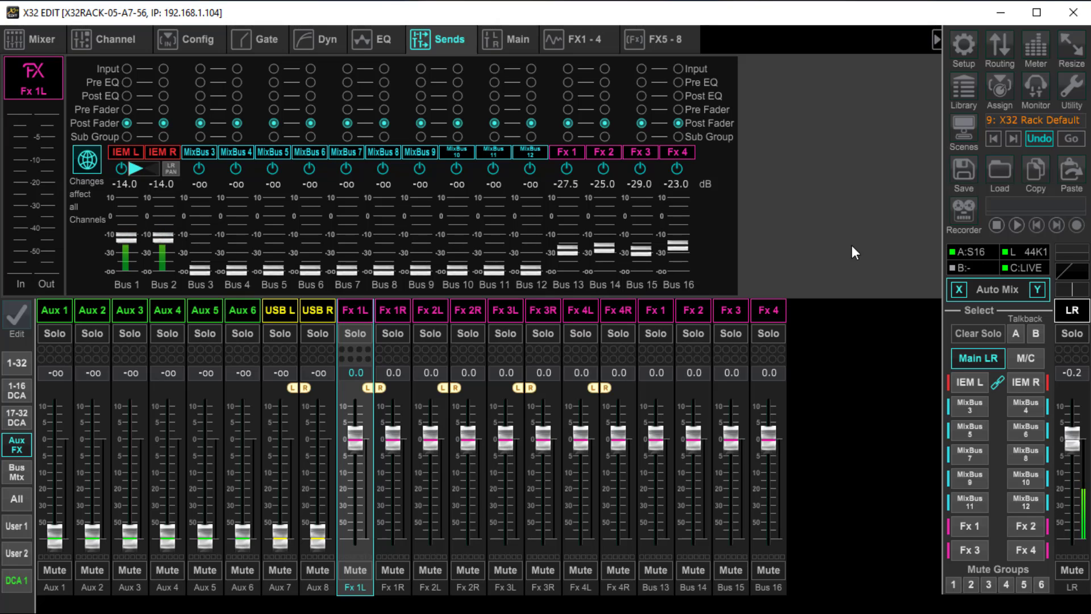
pyautogui.moveTo(570, 253)
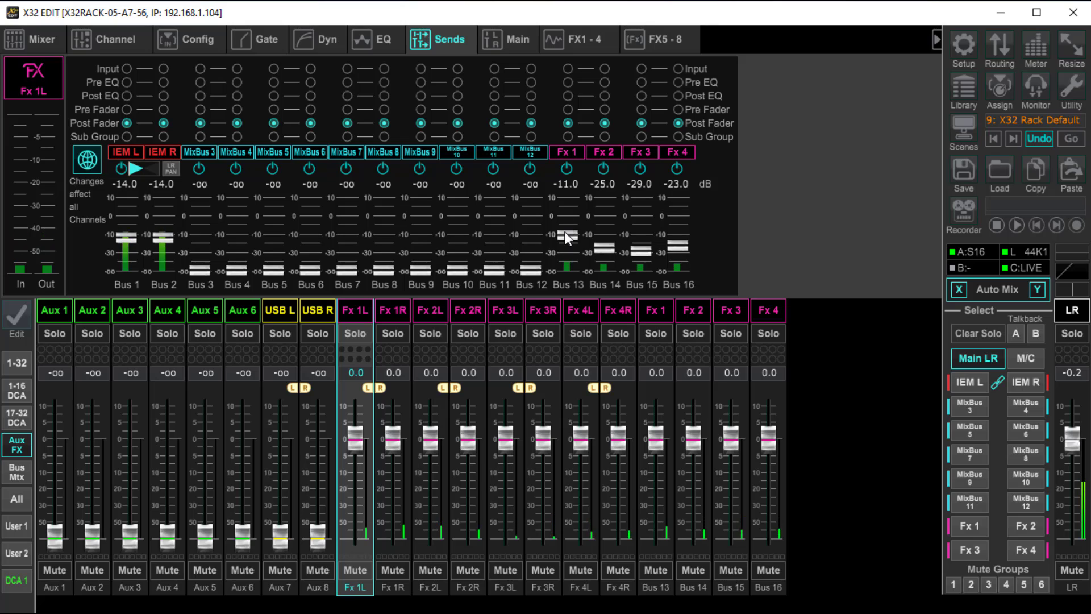
# Push Fx 1L's Bus 13 (Fx 1) send fader up to about -8 dB.
pyautogui.moveTo(567, 236); pyautogui.dragTo(567, 229)
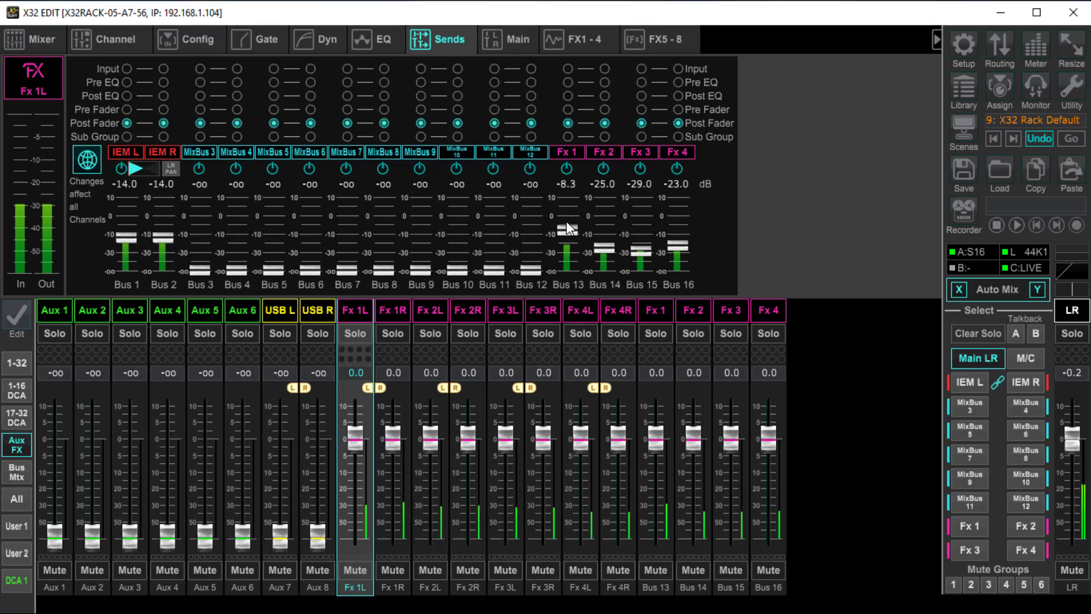
pyautogui.moveTo(567, 233); pyautogui.dragTo(567, 224)
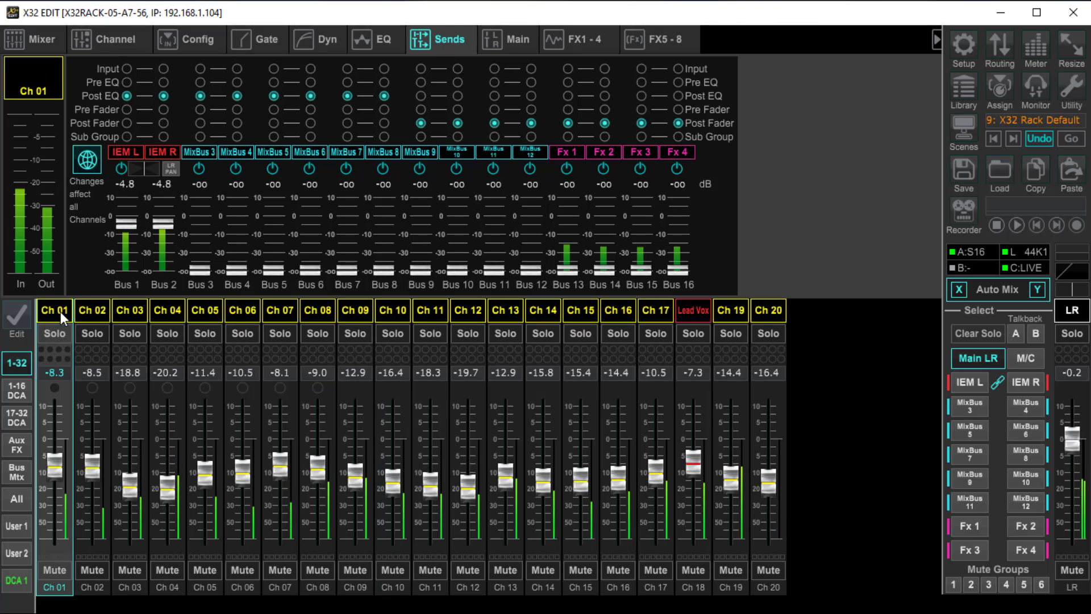
# View Ch 07, switch to the Aux/FX layer, and inspect Fx 1R, 3R, 3L, 4L sends.
pyautogui.click(280, 310)
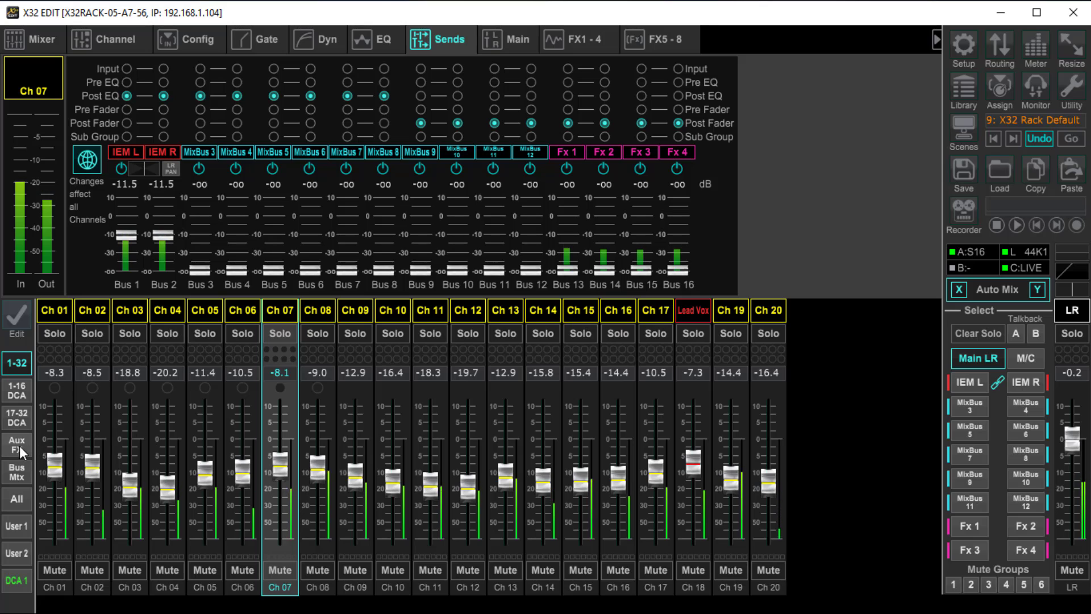
pyautogui.click(17, 446)
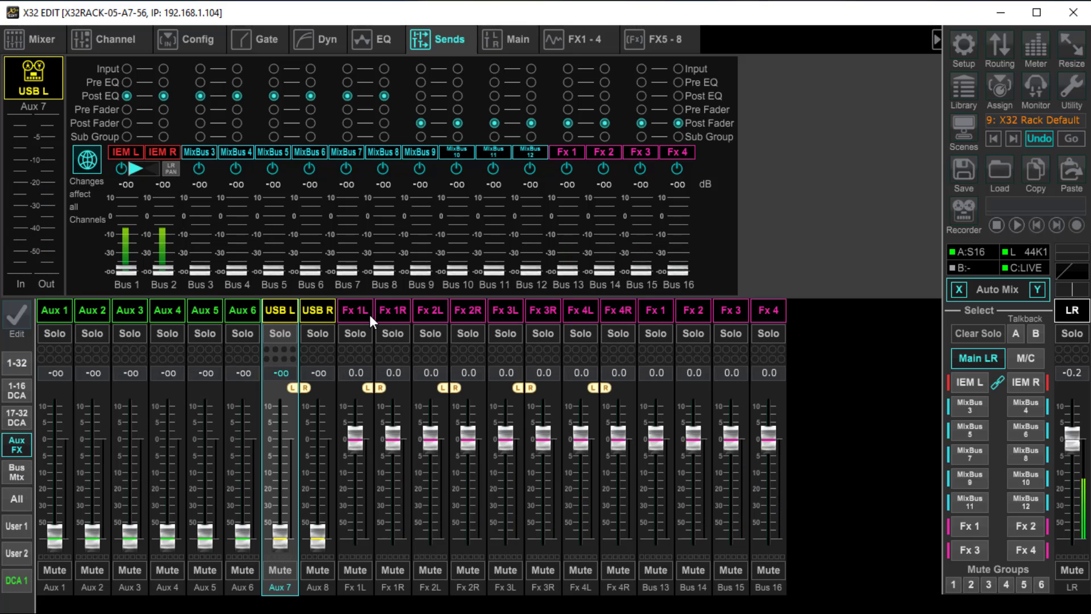
pyautogui.click(392, 311)
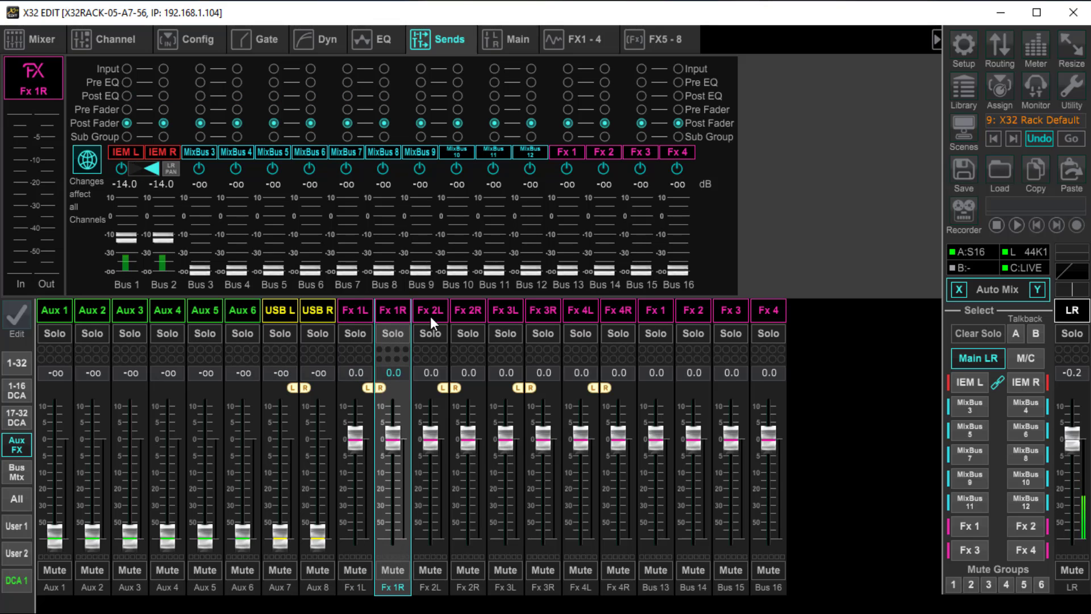
pyautogui.click(543, 309)
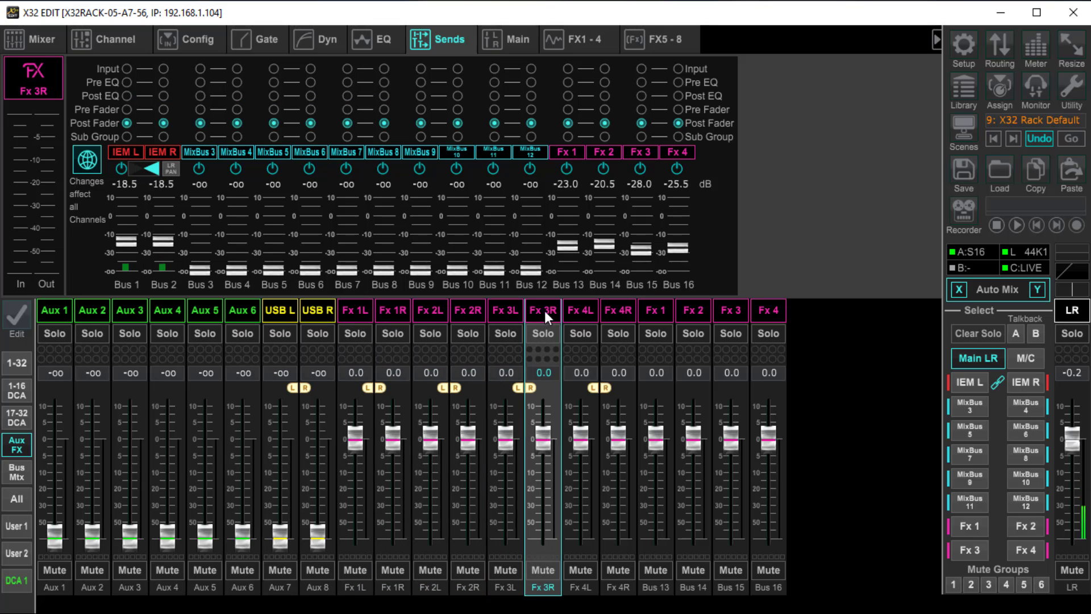
pyautogui.click(506, 311)
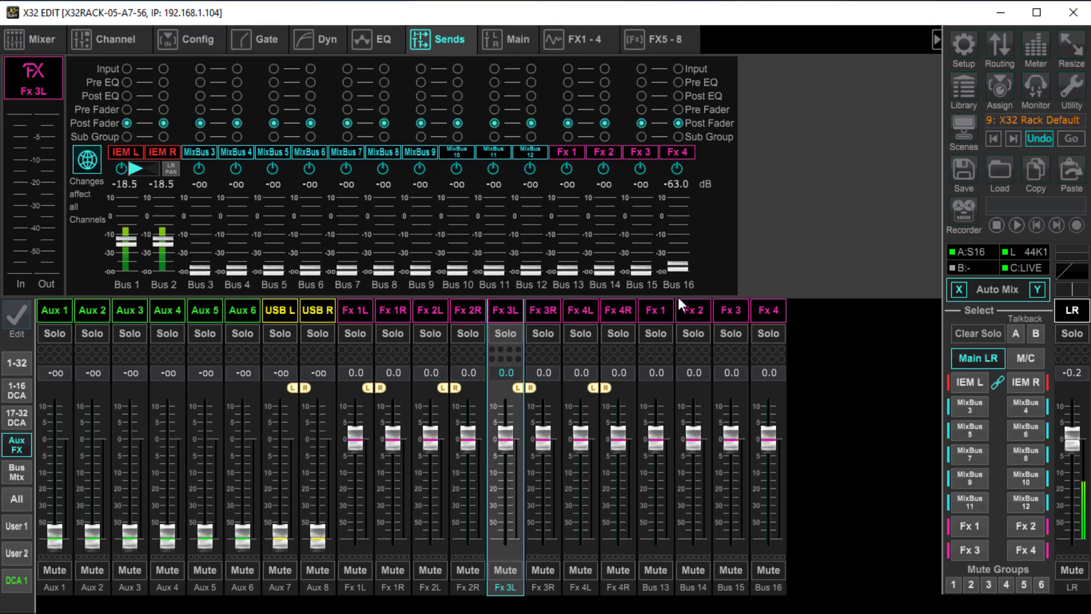
pyautogui.click(580, 310)
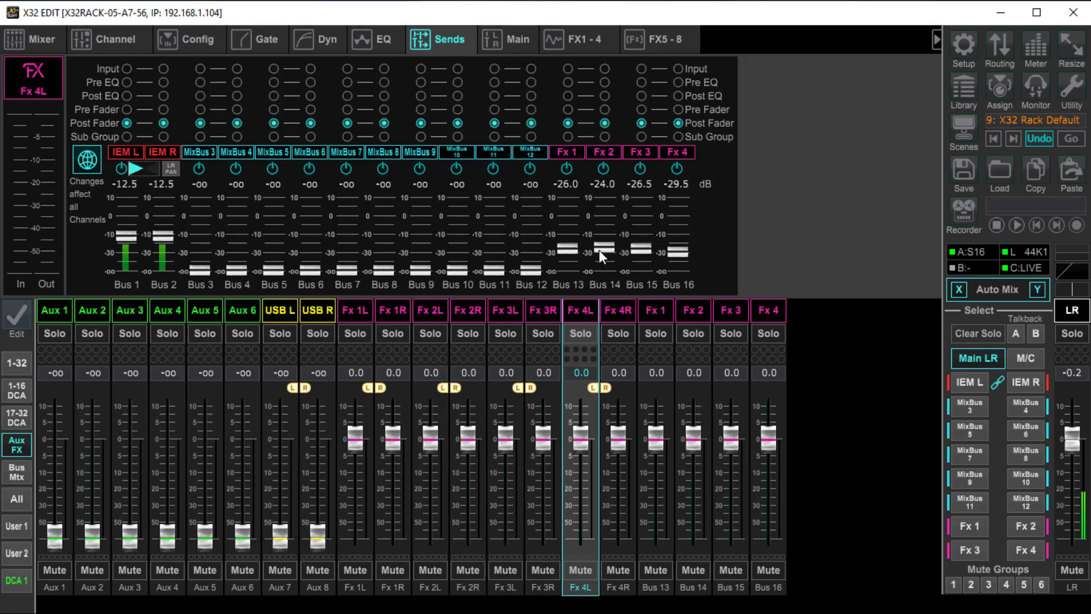